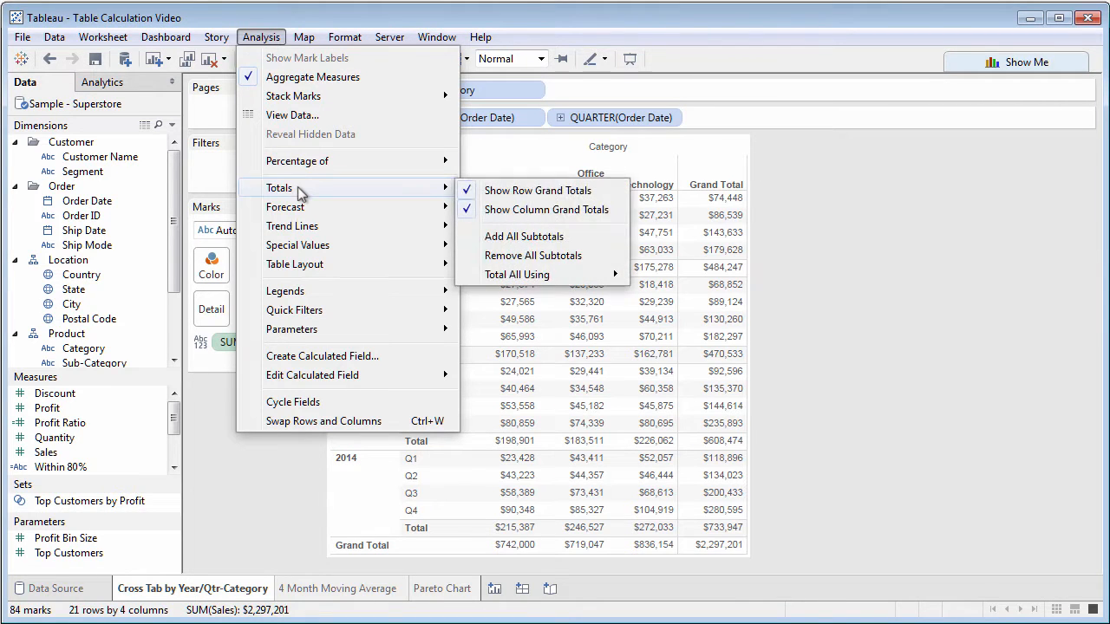
{"action": "mouse_move", "coordinate": [546, 208]}
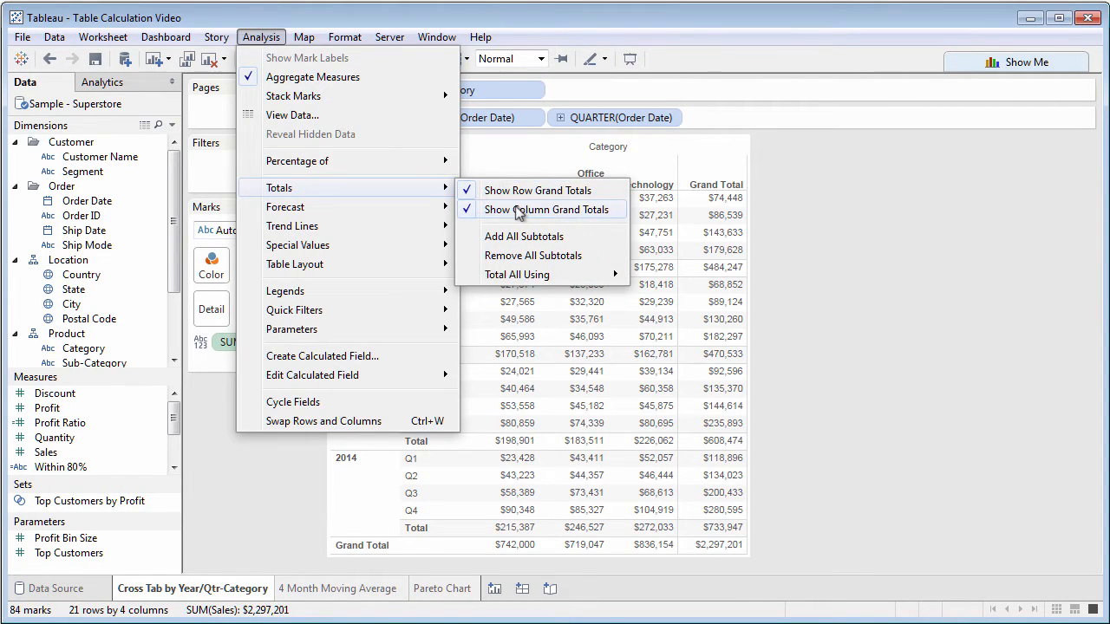
{"action": "mouse_move", "coordinate": [524, 236]}
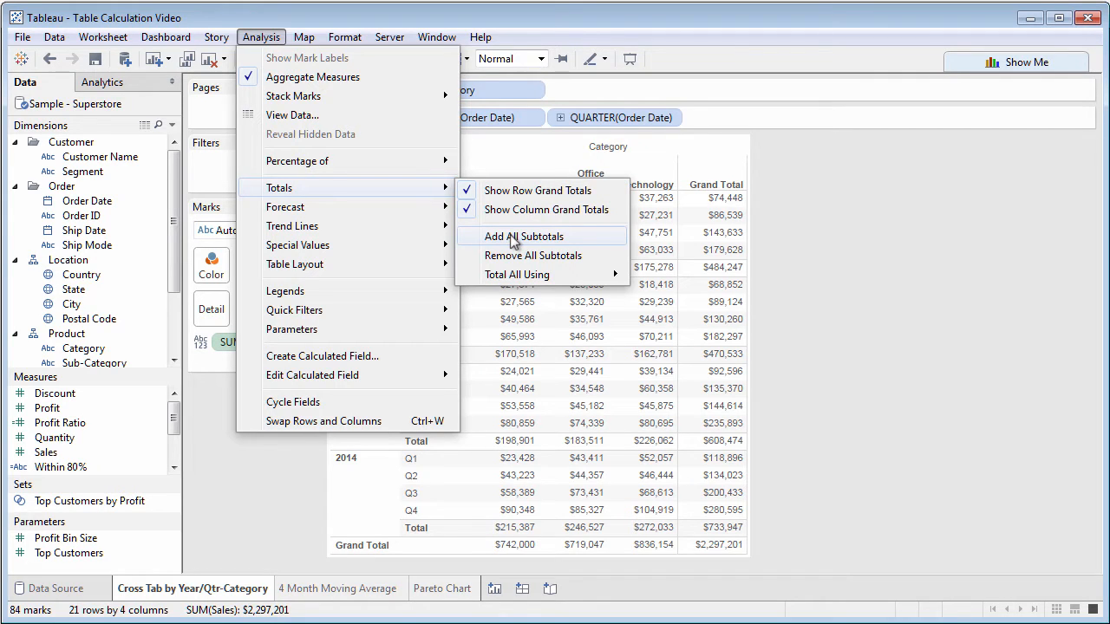
- Add yearly subtotal rows to the crosstab via Analysis > Totals > Add All Subtotals
{"action": "left_click", "coordinate": [522, 235]}
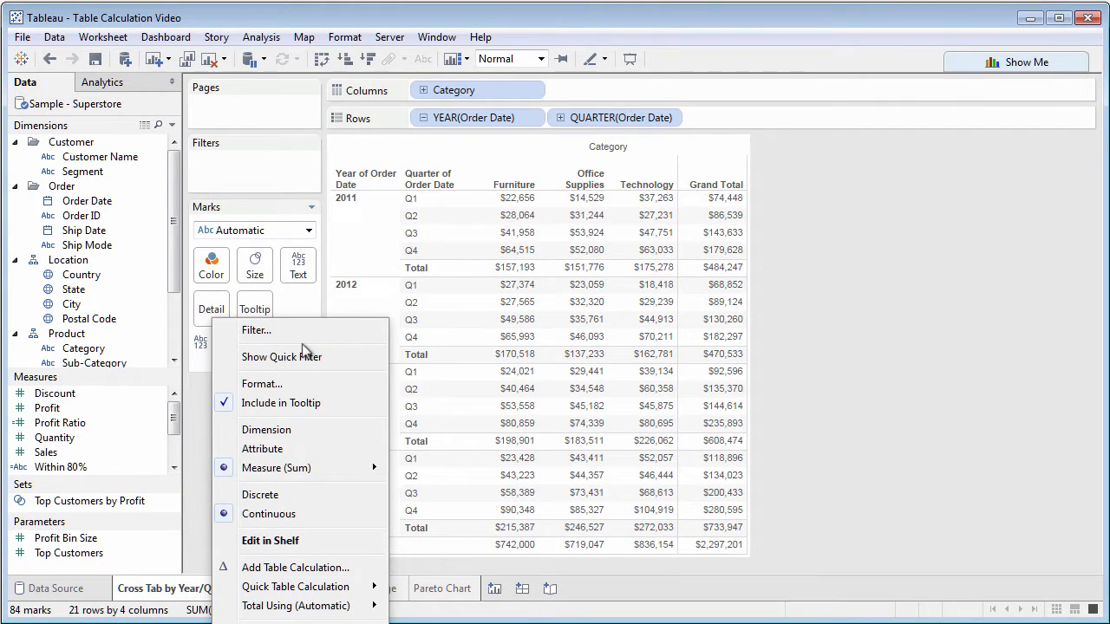
{"action": "mouse_move", "coordinate": [281, 358]}
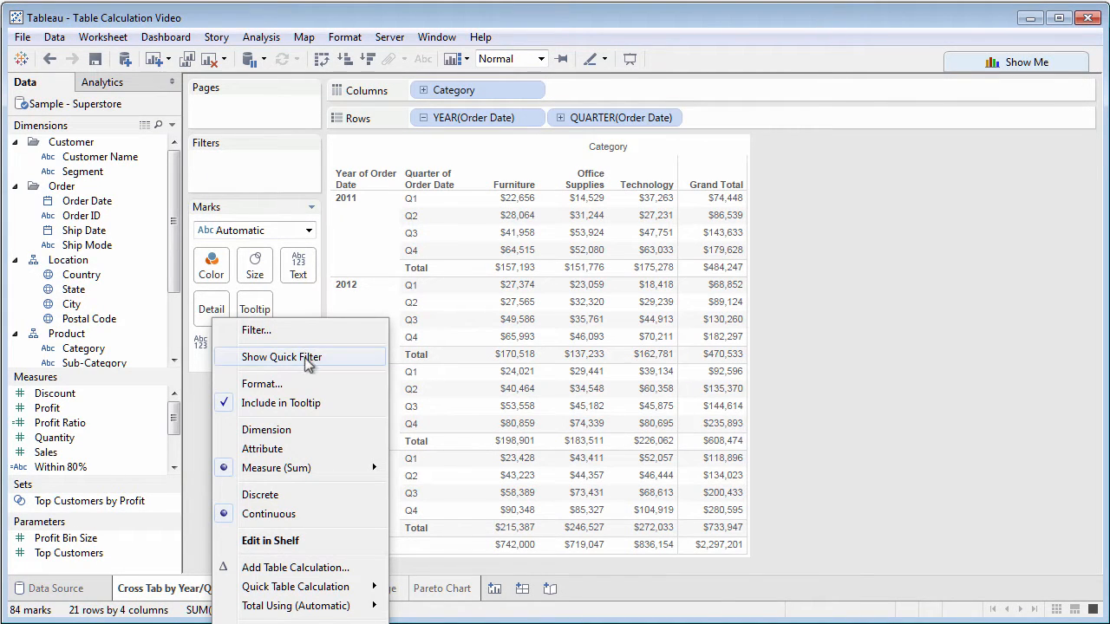
{"action": "mouse_move", "coordinate": [327, 569]}
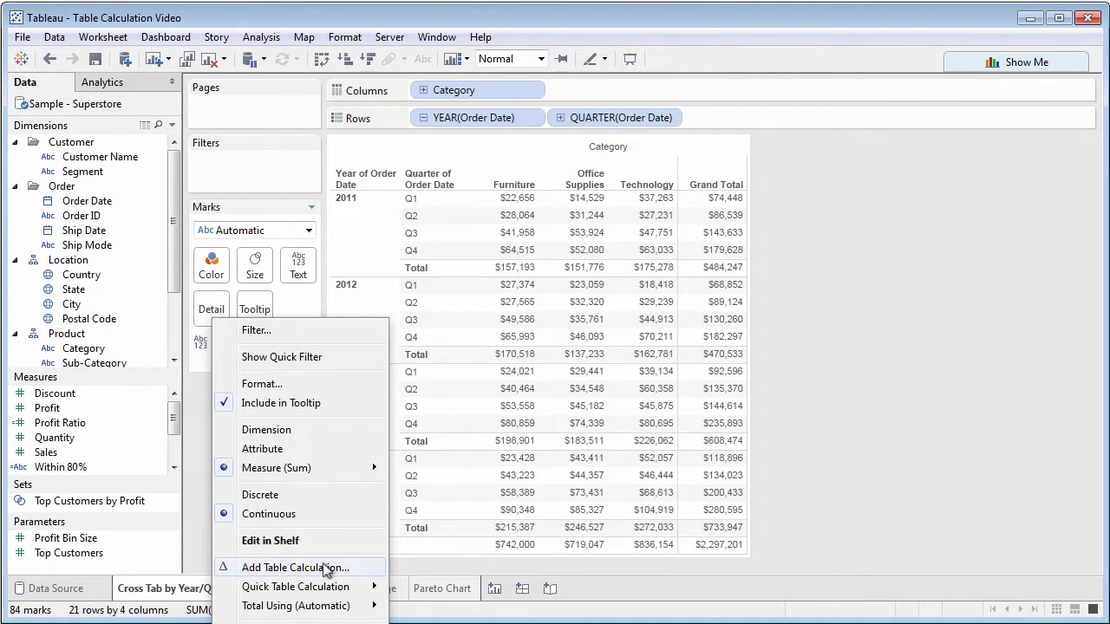
- Show SUM(Sales) as Percent of Total with a quick table calculation
{"action": "left_click", "coordinate": [298, 567]}
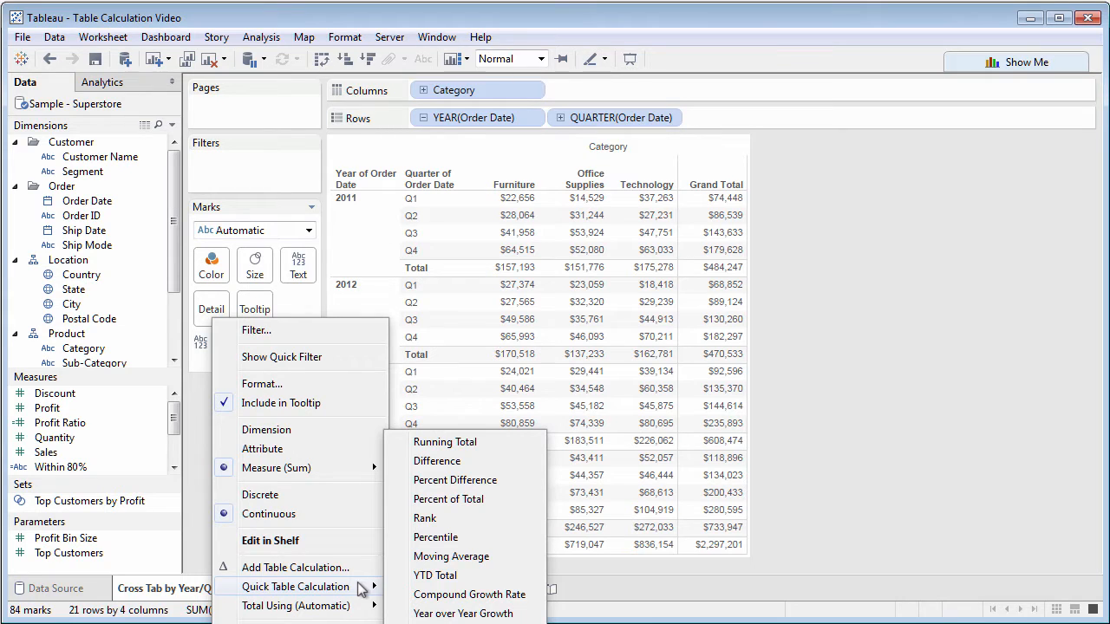
{"action": "left_click", "coordinate": [447, 499]}
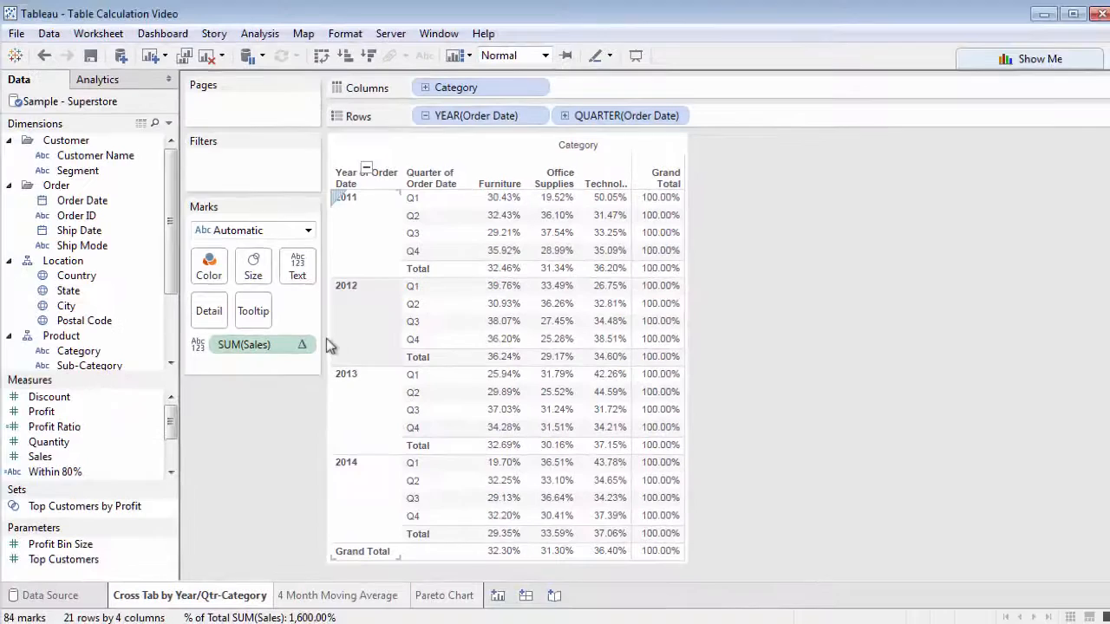
- Review the percent-of-total settings unchanged, then switch SUM(Sales) to a Running Total
{"action": "right_click", "coordinate": [243, 343]}
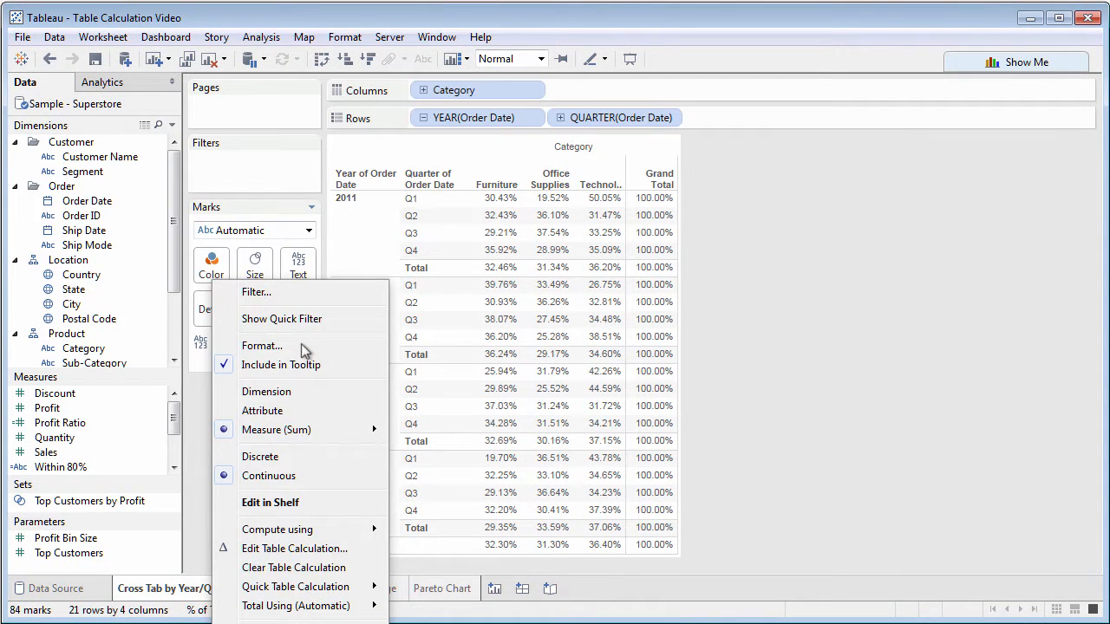
{"action": "mouse_move", "coordinate": [295, 548]}
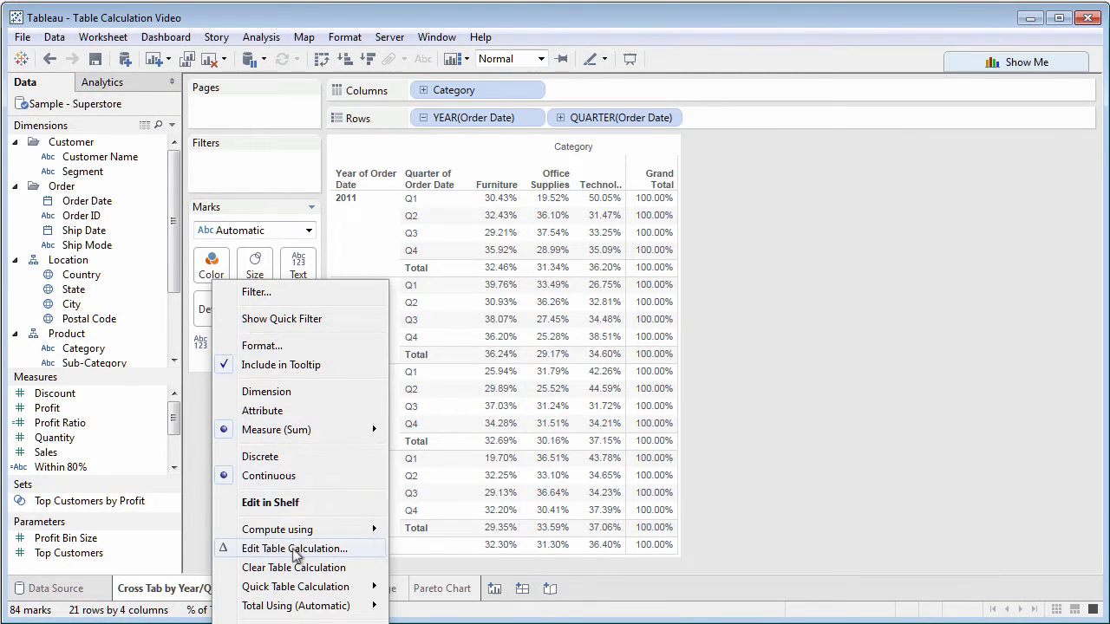
{"action": "left_click", "coordinate": [295, 548]}
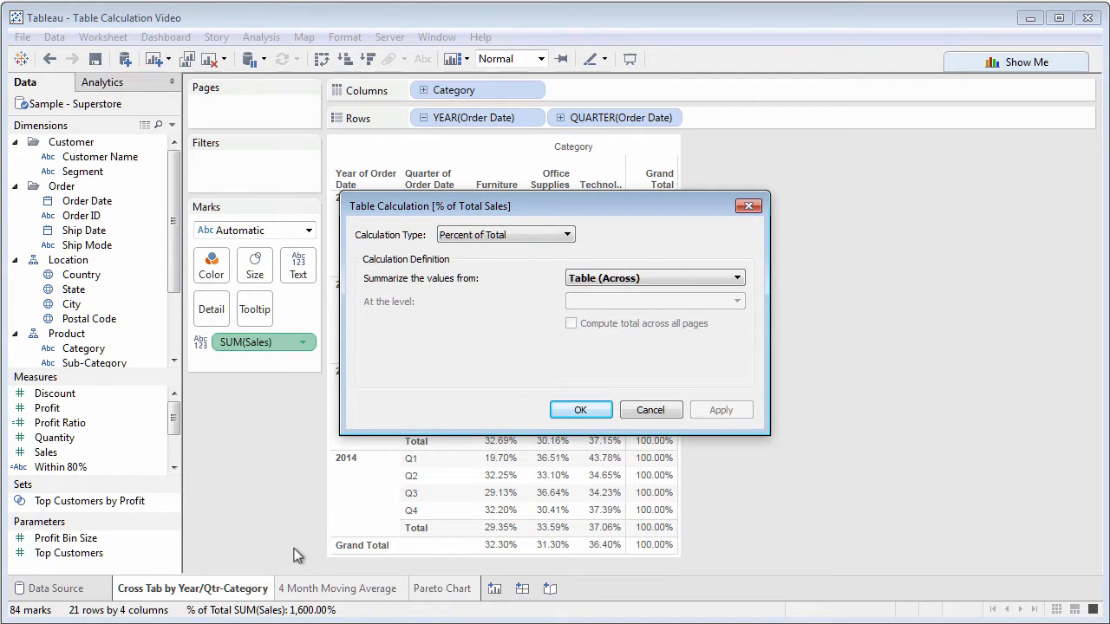
{"action": "mouse_move", "coordinate": [323, 534]}
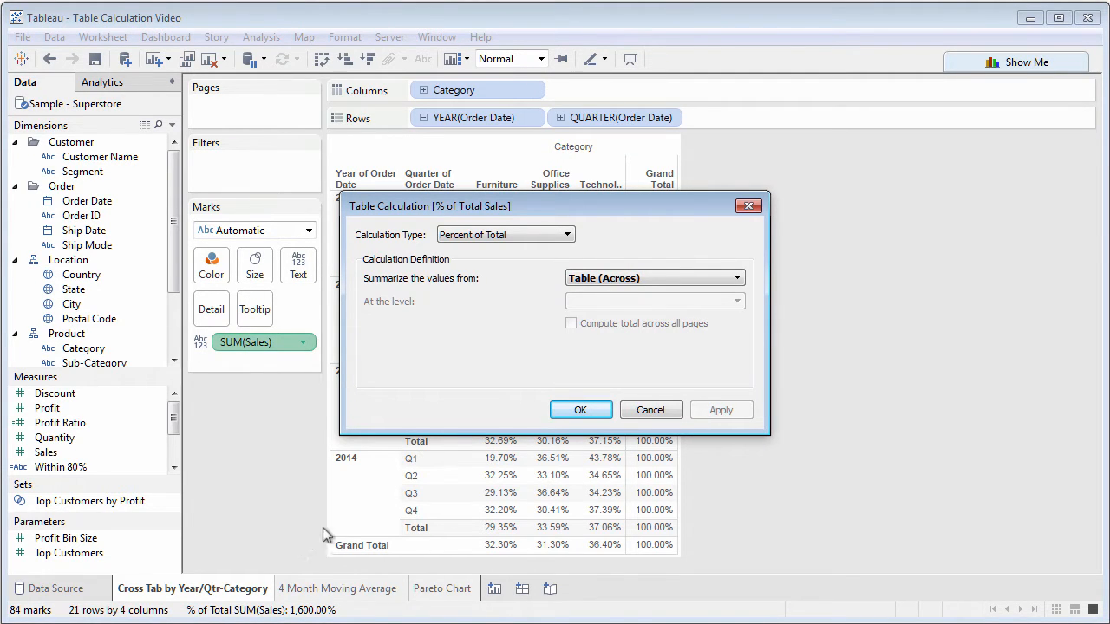
{"action": "left_click", "coordinate": [579, 409]}
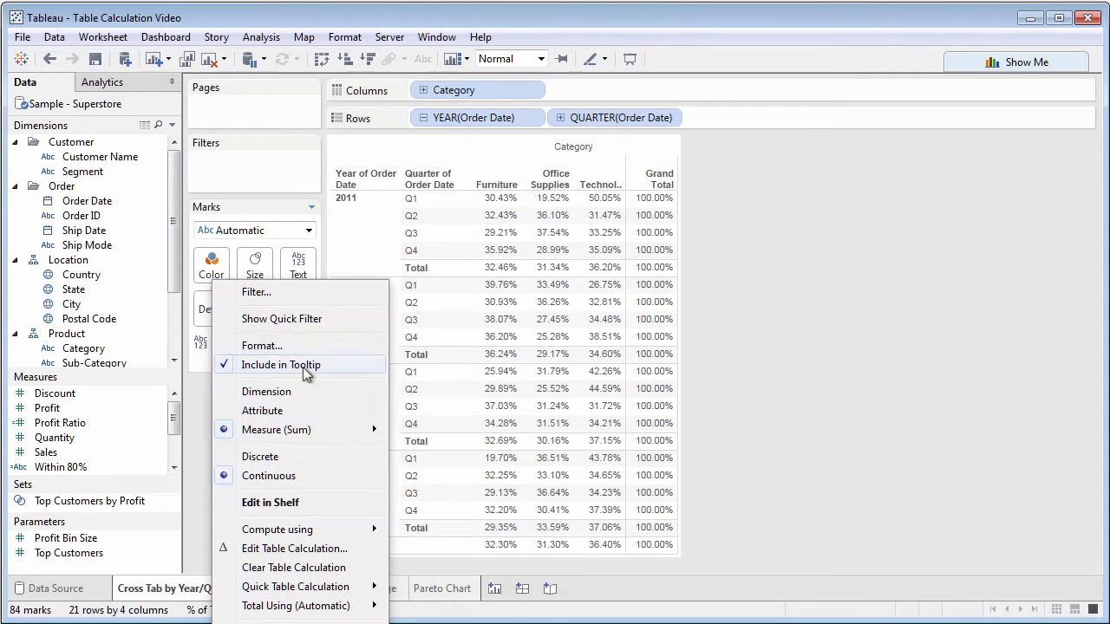
{"action": "left_click", "coordinate": [295, 586]}
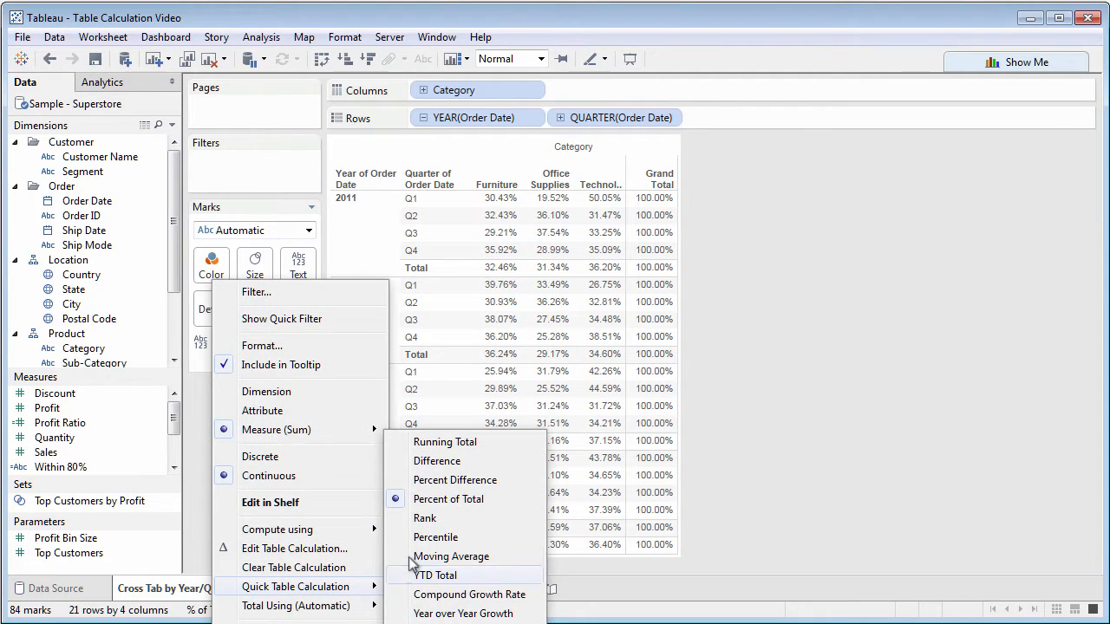
{"action": "left_click", "coordinate": [444, 442]}
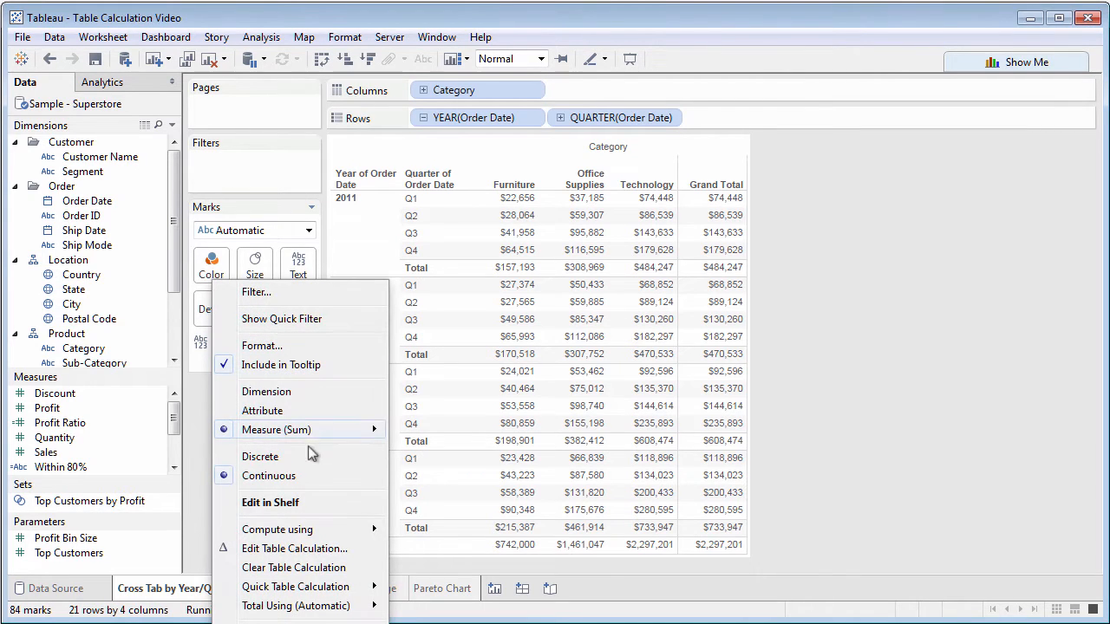
- Set the running total to compute Pane (Down), then Table (Down) through all quarters and years
{"action": "left_click", "coordinate": [295, 548]}
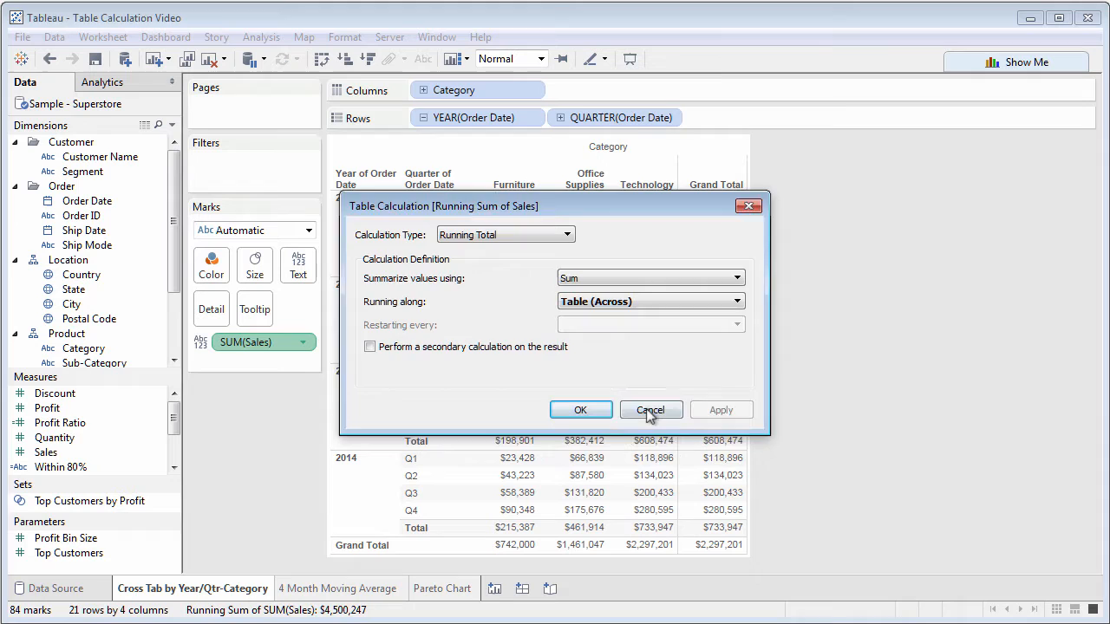
{"action": "left_click", "coordinate": [650, 409]}
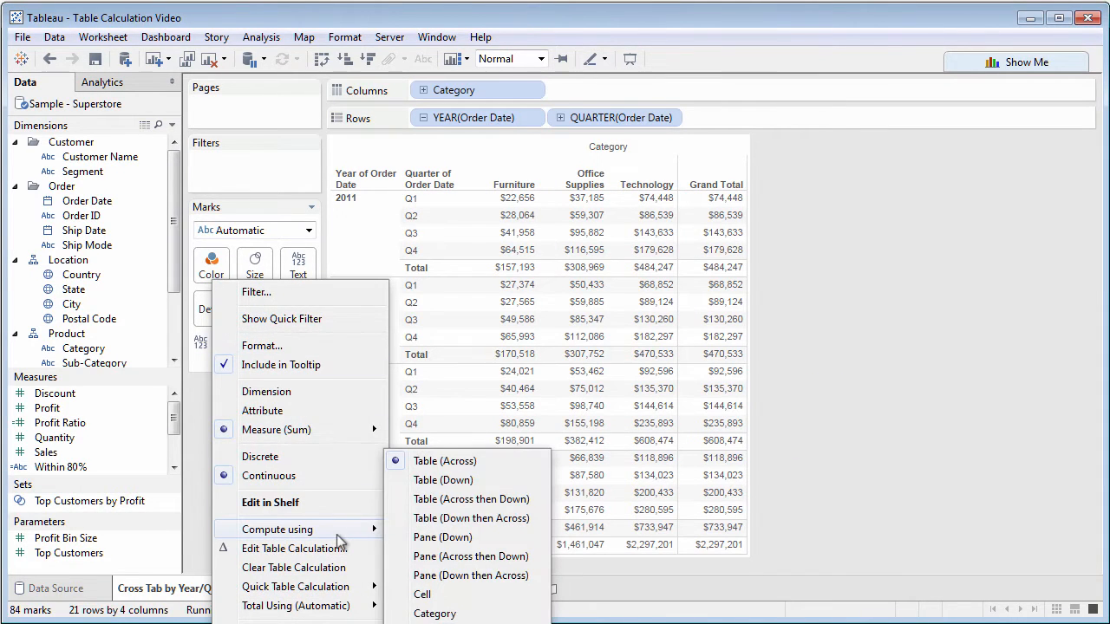
{"action": "mouse_move", "coordinate": [442, 538]}
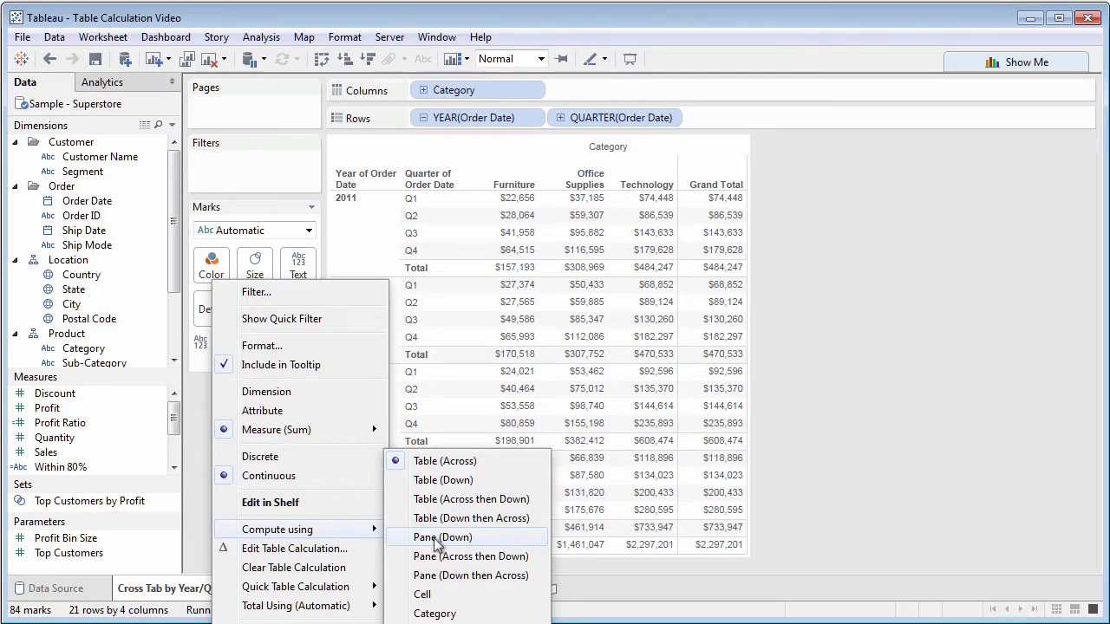
{"action": "left_click", "coordinate": [444, 538]}
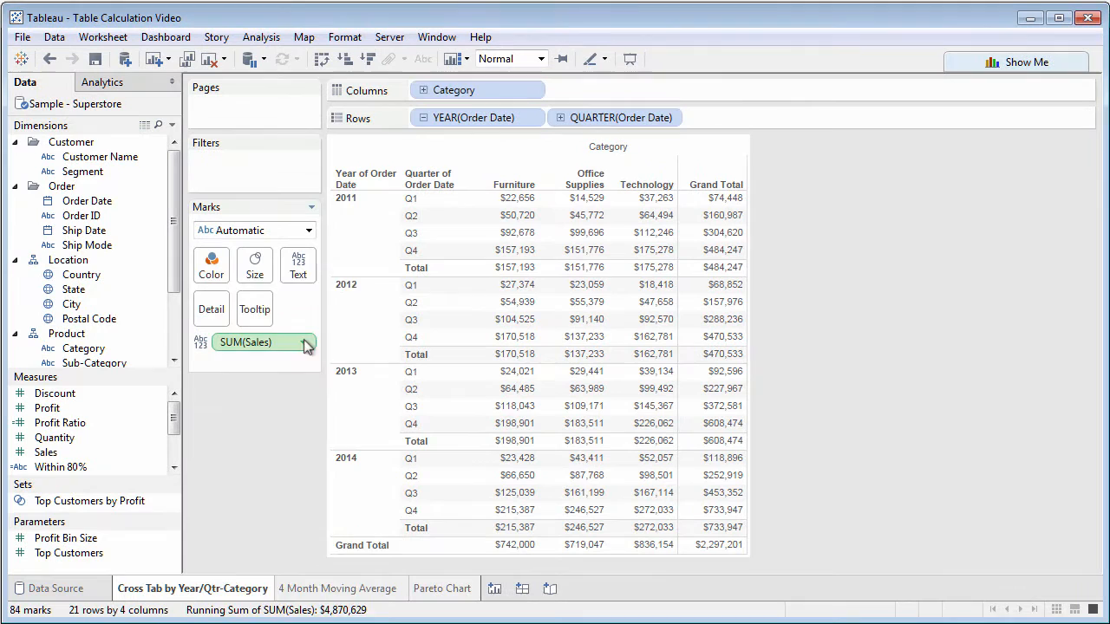
{"action": "right_click", "coordinate": [246, 342]}
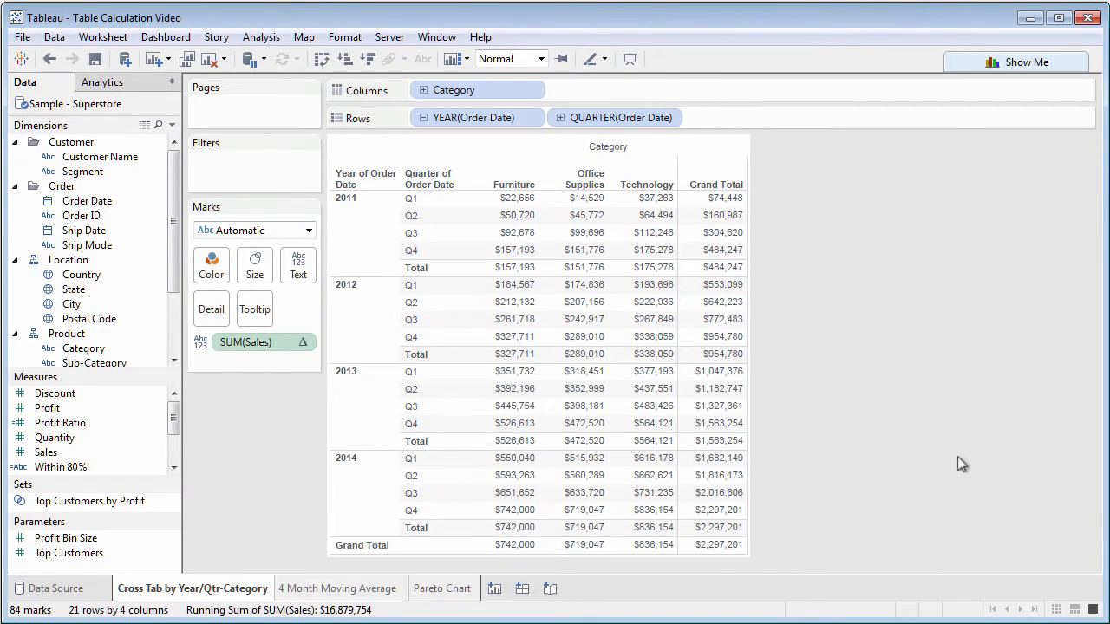
{"action": "mouse_move", "coordinate": [944, 468]}
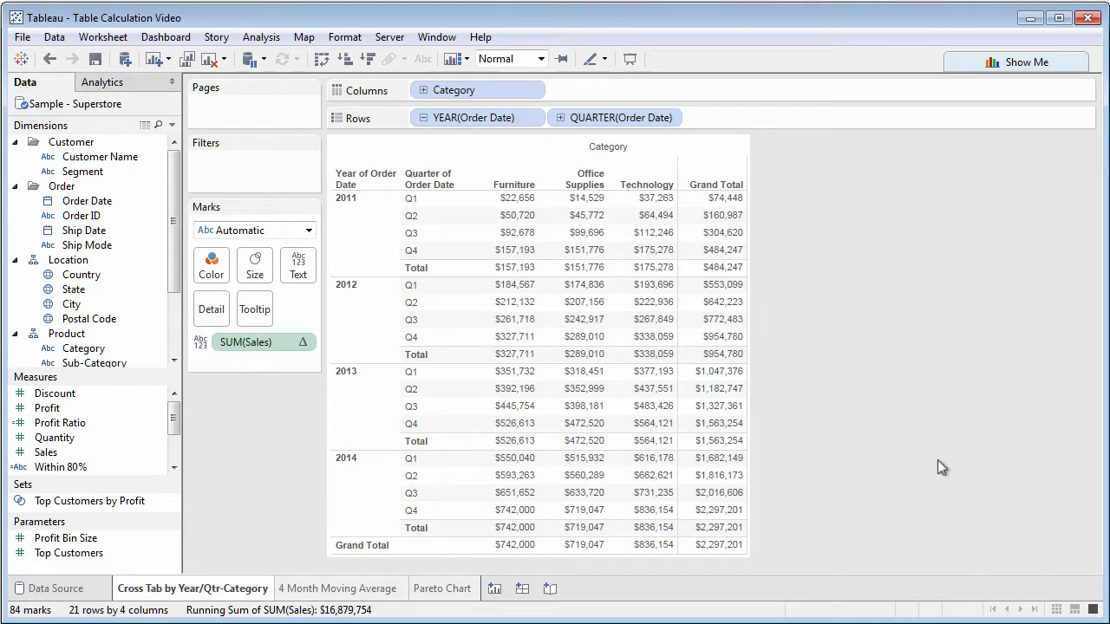
{"action": "left_click", "coordinate": [340, 588]}
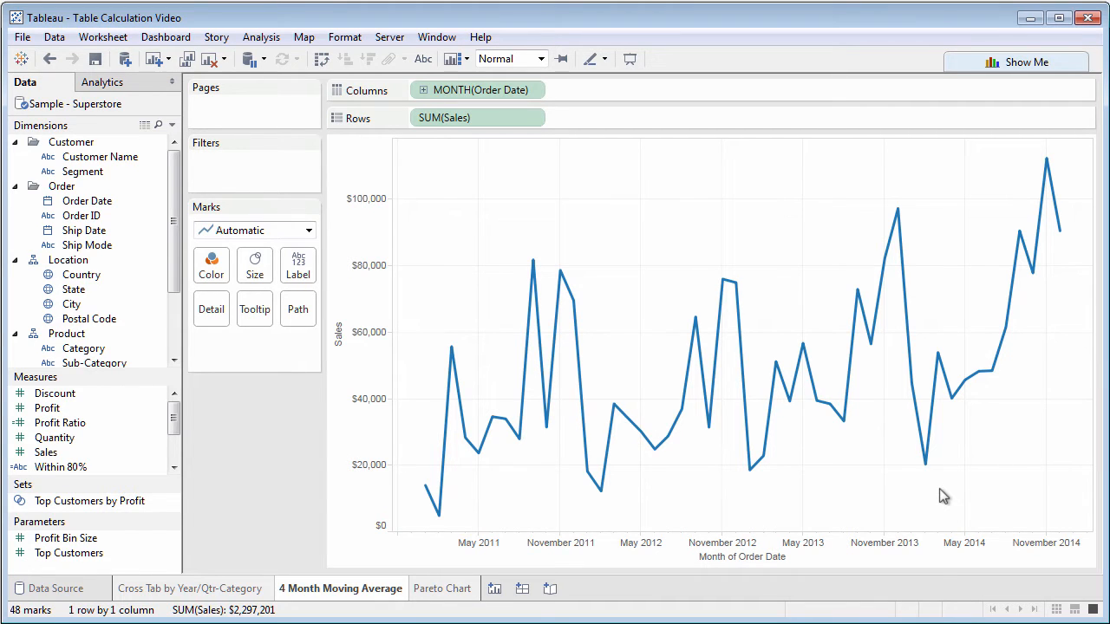
- Add a moving average table calculation on sales over the current and 3 previous months
{"action": "left_click", "coordinate": [530, 124]}
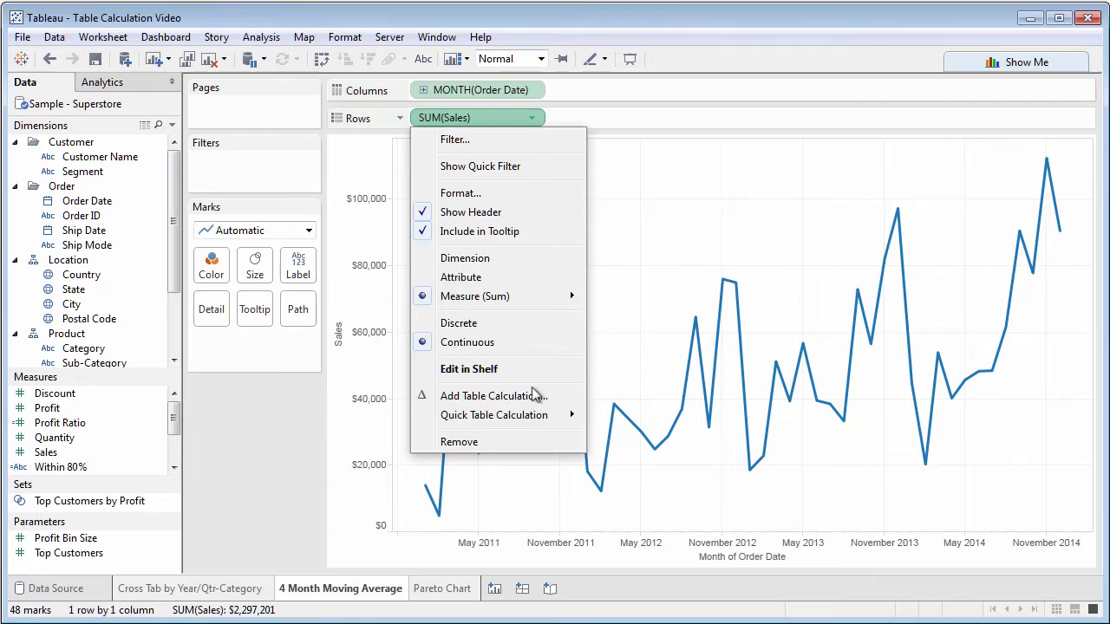
{"action": "left_click", "coordinate": [492, 396]}
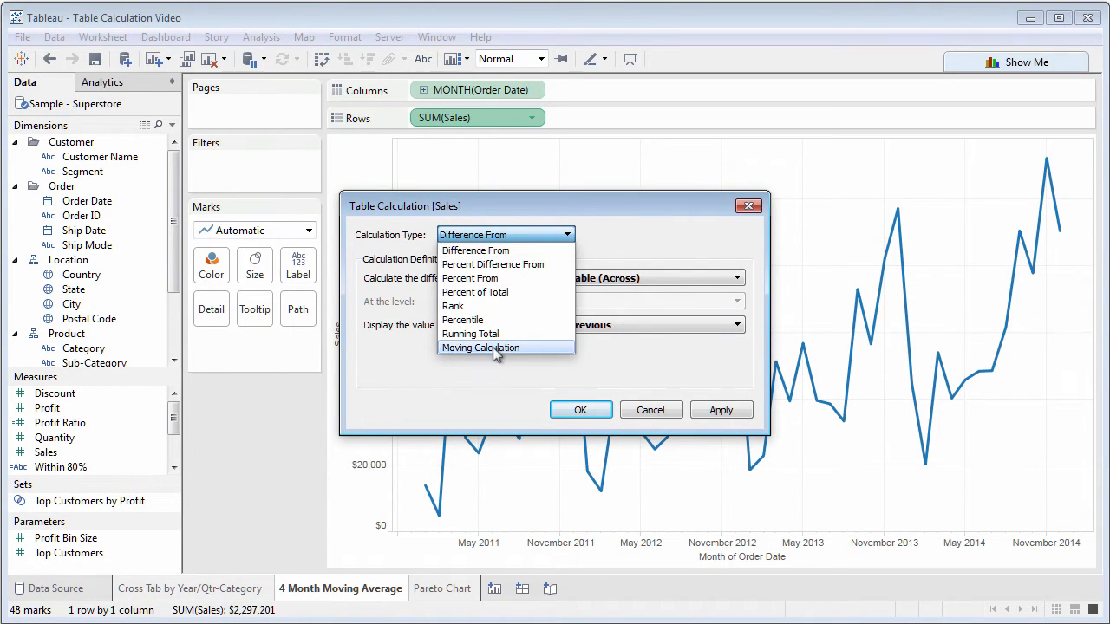
{"action": "left_click", "coordinate": [479, 347]}
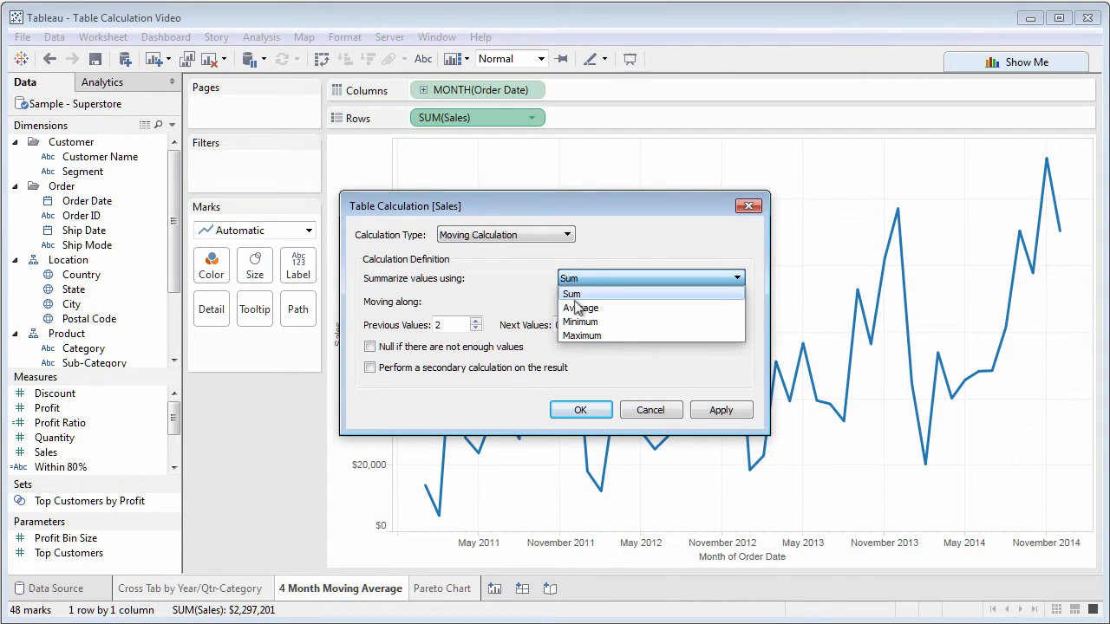
{"action": "left_click", "coordinate": [579, 309]}
{"action": "type", "text": "3"}
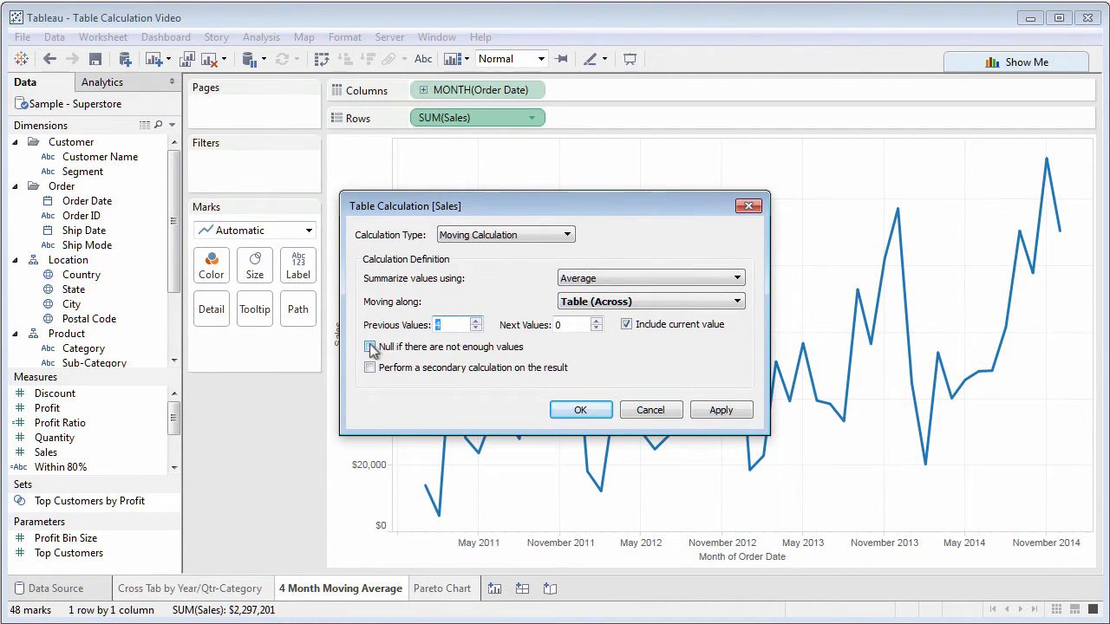
{"action": "left_click", "coordinate": [579, 409]}
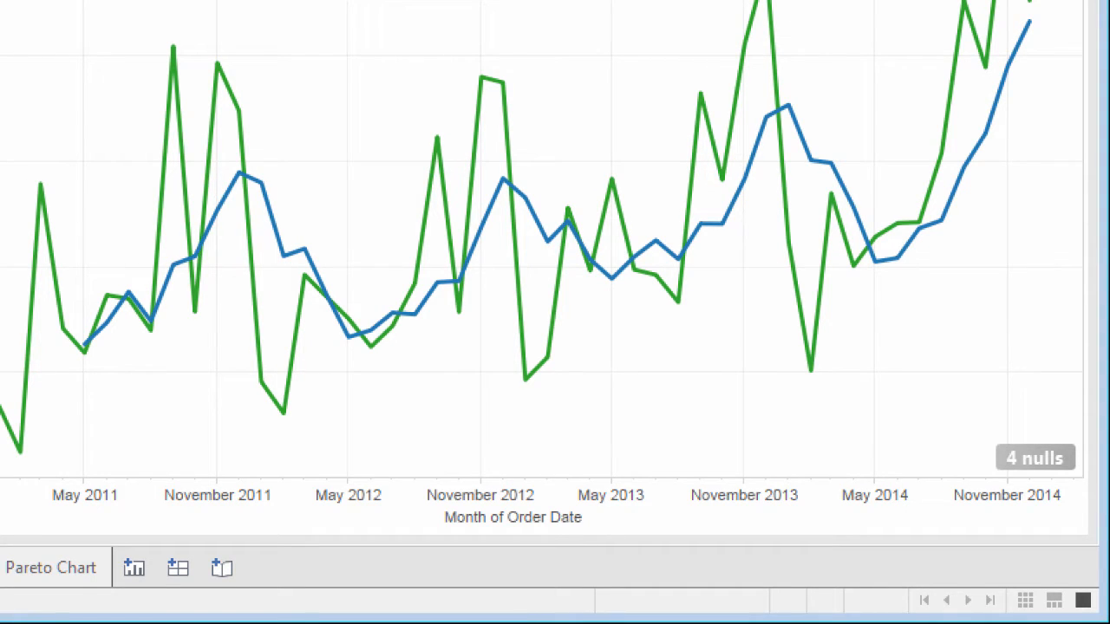
{"action": "mouse_move", "coordinate": [1034, 458]}
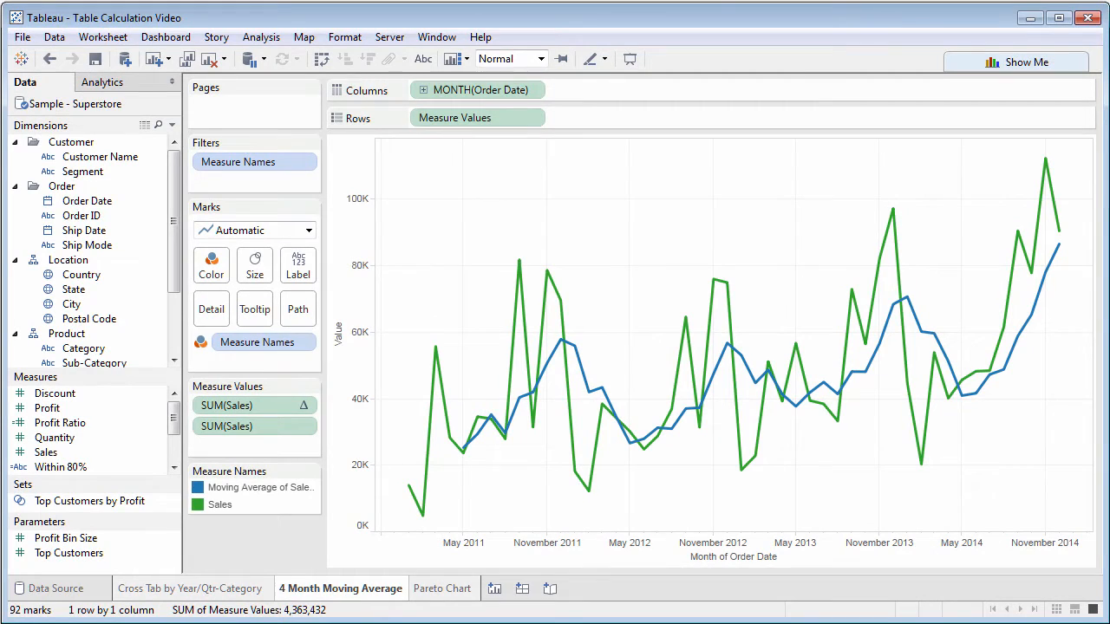
- Switch to the Pareto Chart sheet
{"action": "left_click", "coordinate": [443, 588]}
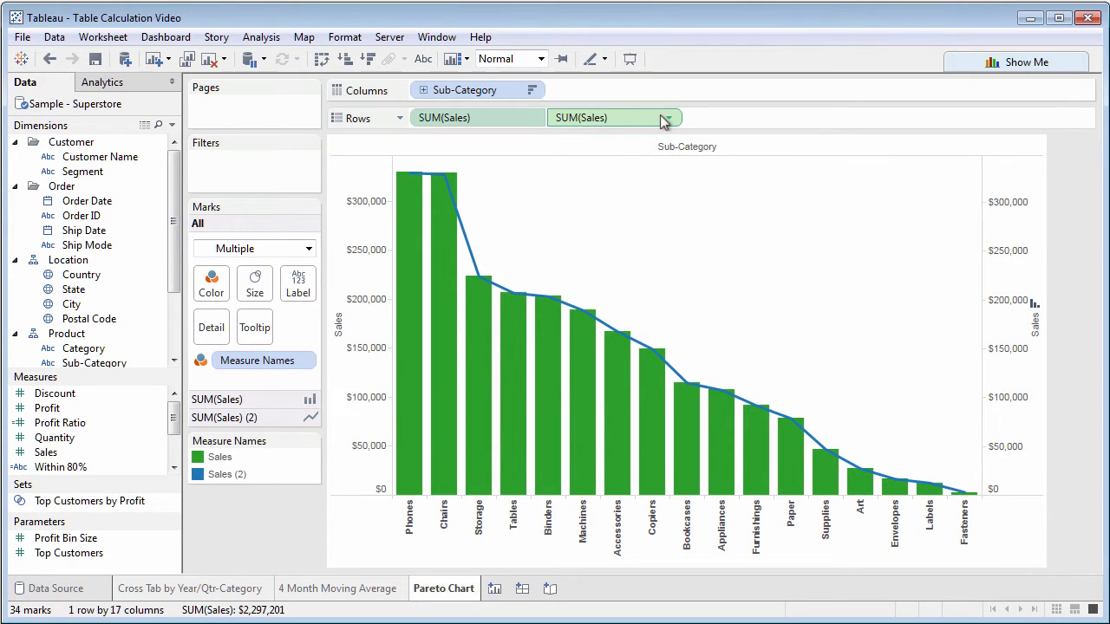
- Make the second SUM(Sales) a running total expressed as a secondary percent of total
{"action": "left_click", "coordinate": [668, 118]}
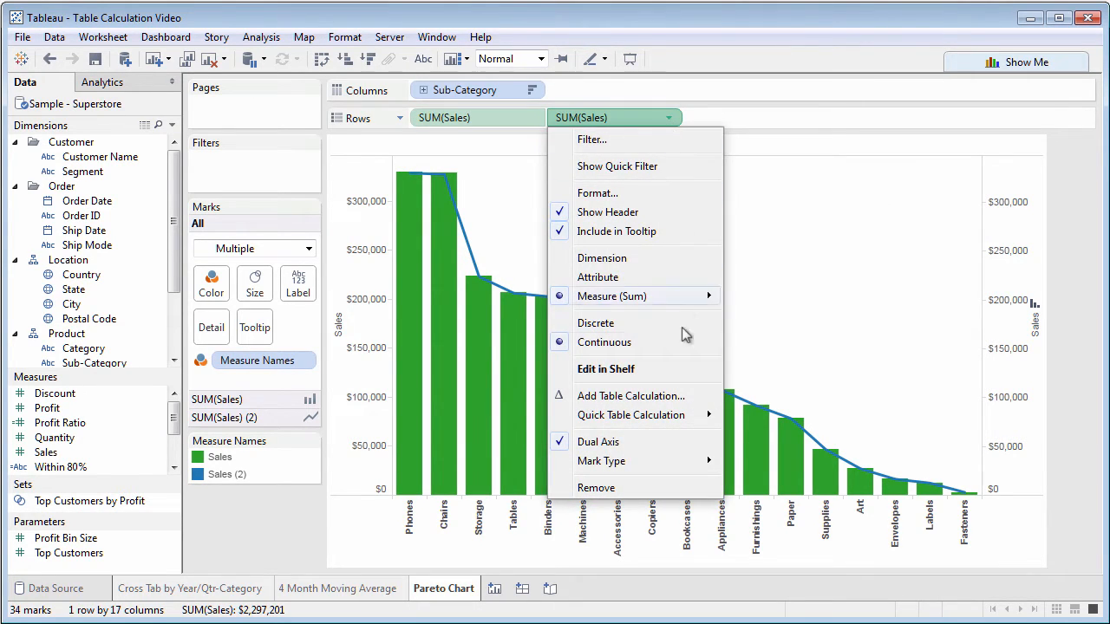
{"action": "left_click", "coordinate": [631, 395]}
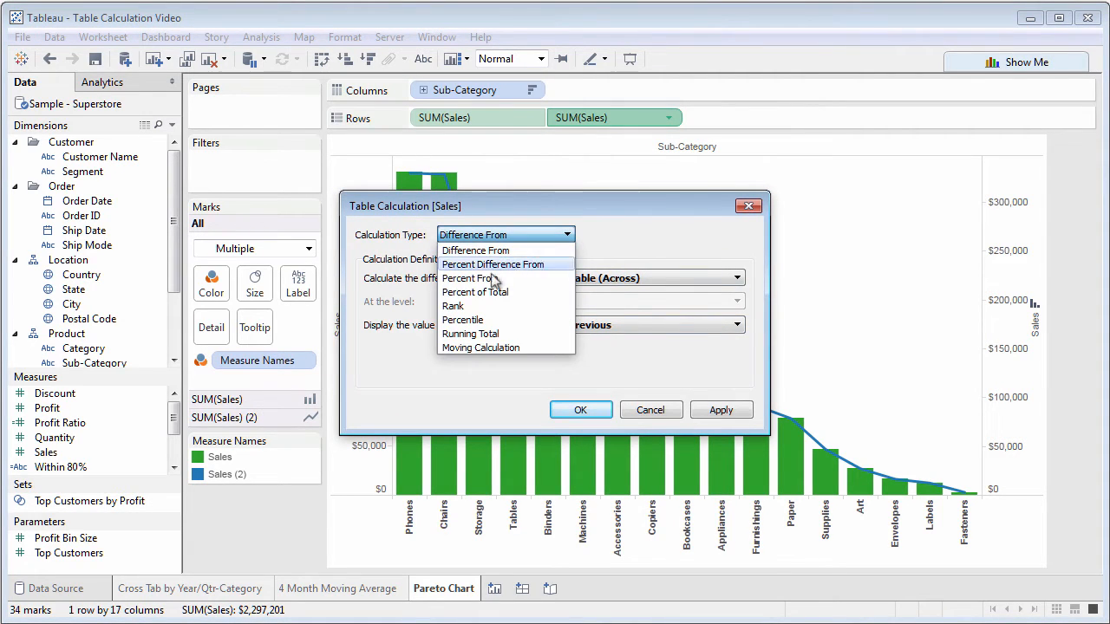
{"action": "left_click", "coordinate": [470, 333]}
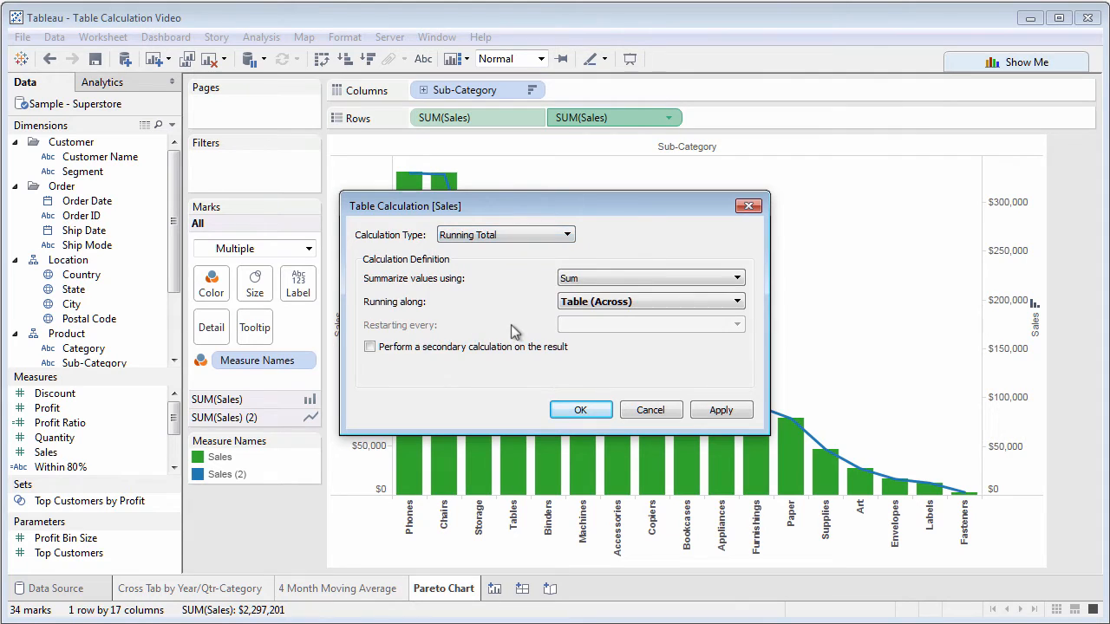
{"action": "left_click", "coordinate": [371, 347]}
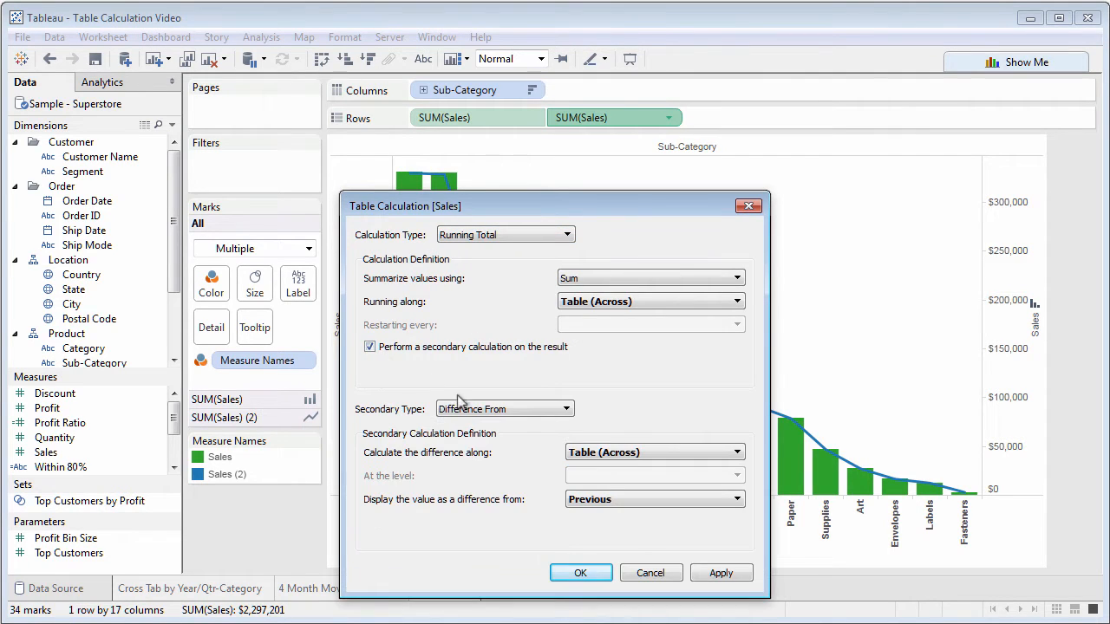
{"action": "left_click", "coordinate": [502, 409]}
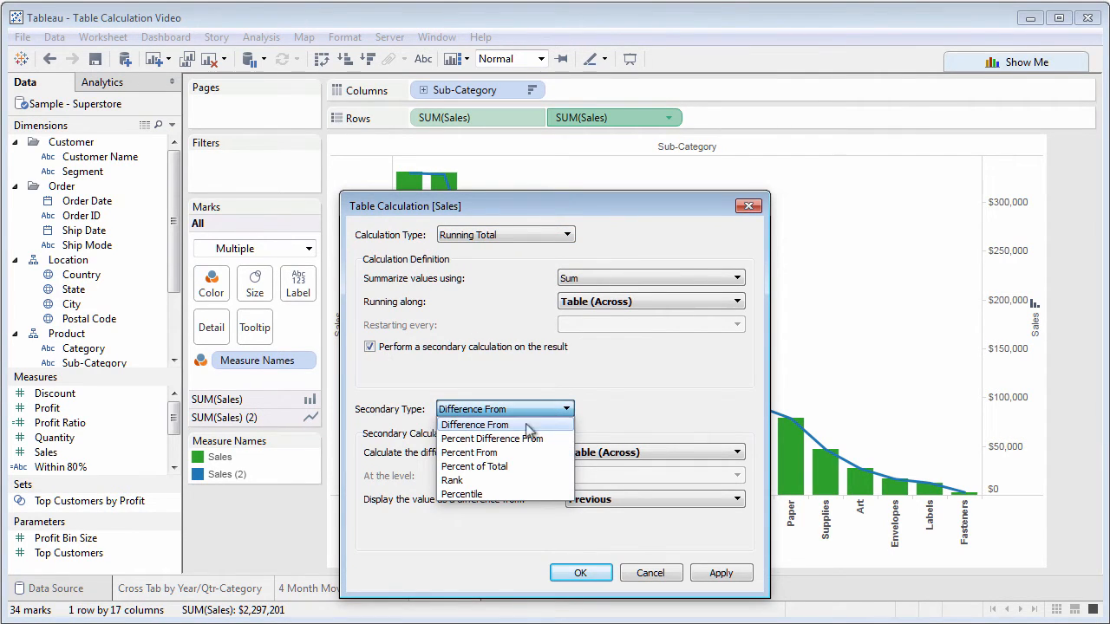
{"action": "left_click", "coordinate": [475, 467]}
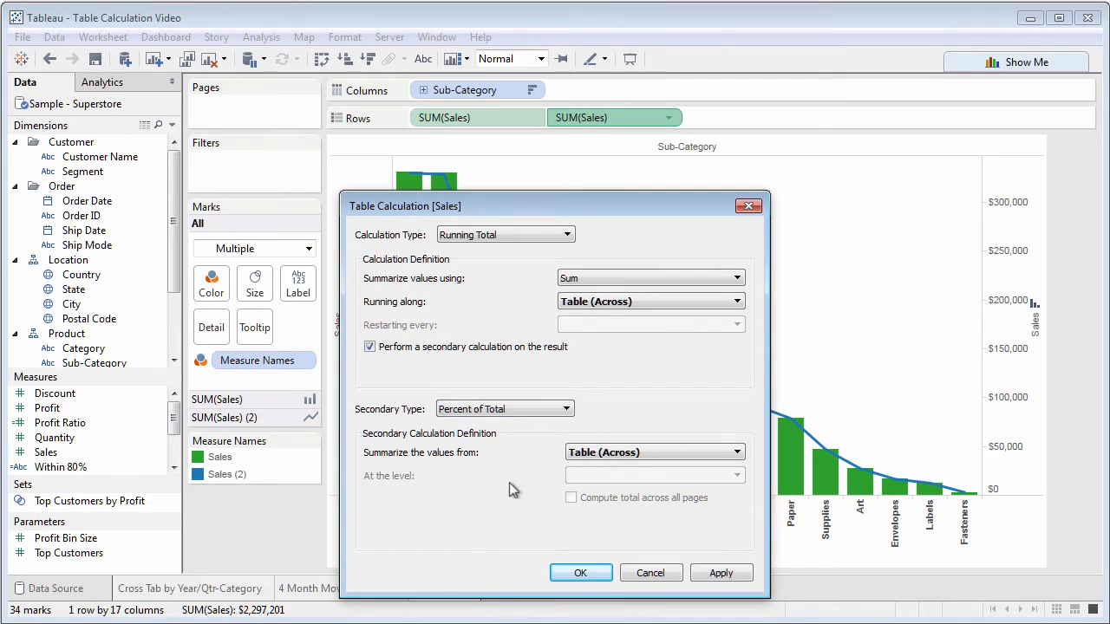
{"action": "left_click", "coordinate": [580, 572]}
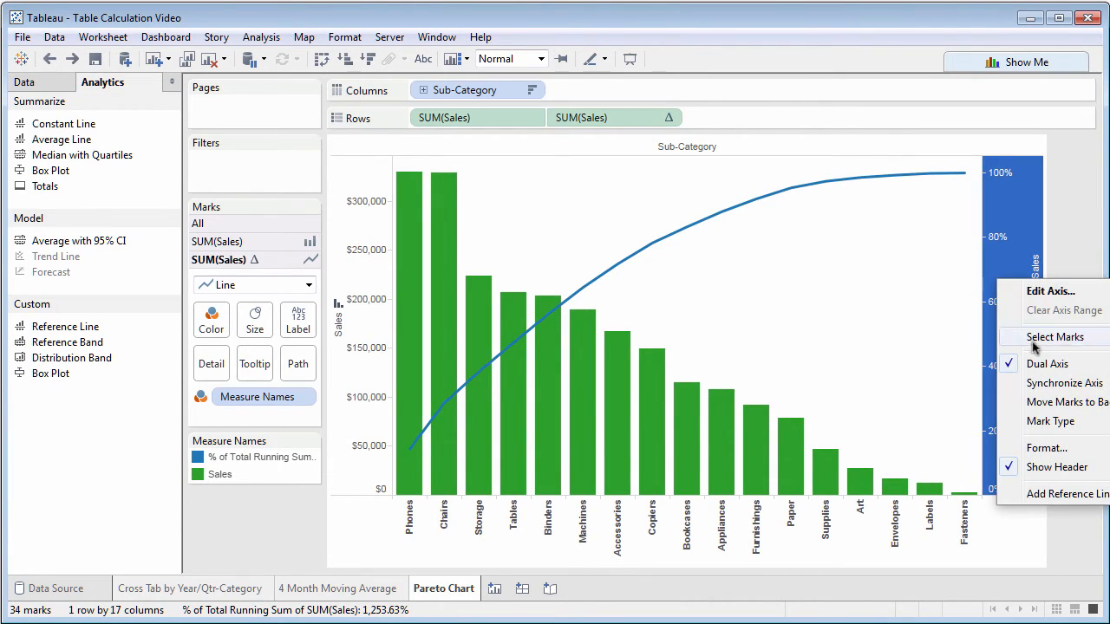
- Add a reference line at 0.8 on the percent axis
{"action": "left_click", "coordinate": [1066, 493]}
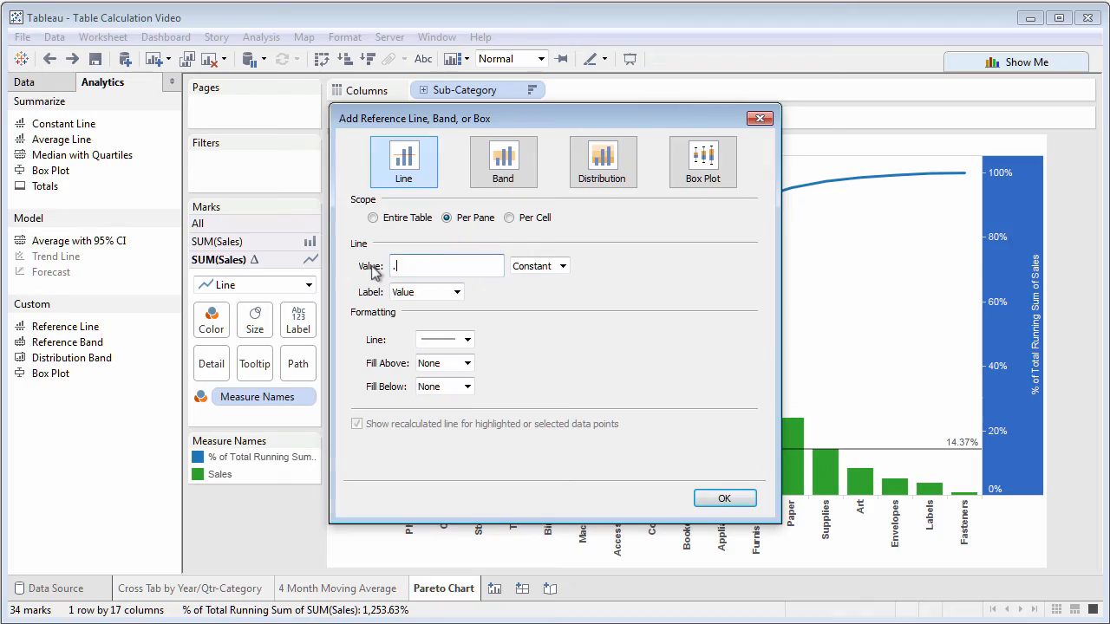
{"action": "left_click", "coordinate": [725, 497]}
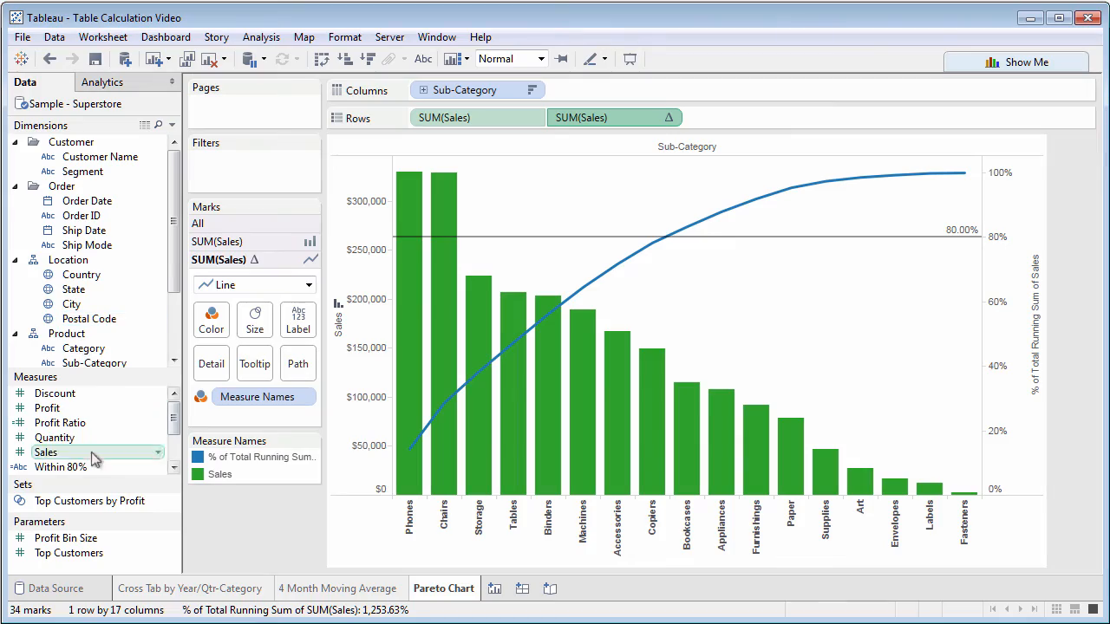
{"action": "right_click", "coordinate": [45, 451]}
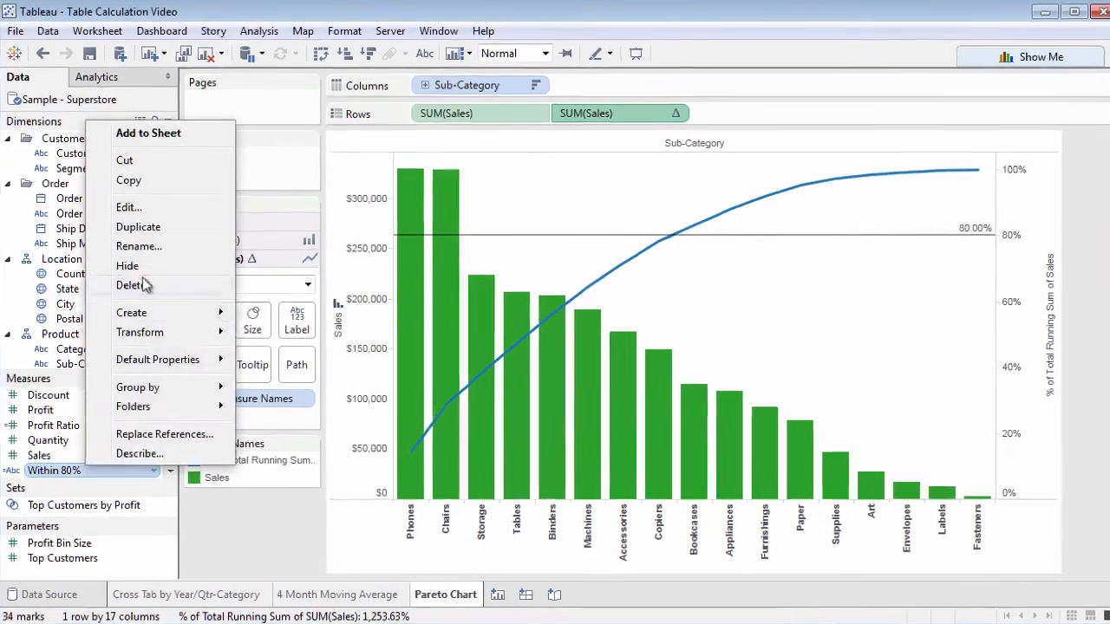
{"action": "left_click", "coordinate": [128, 207]}
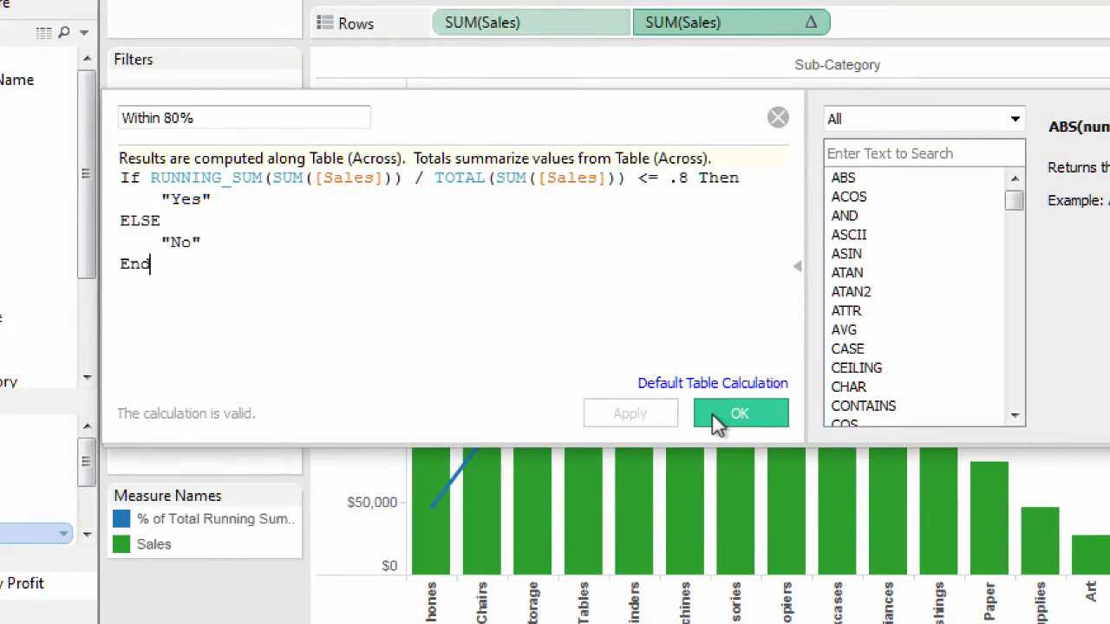
{"action": "left_click", "coordinate": [739, 413]}
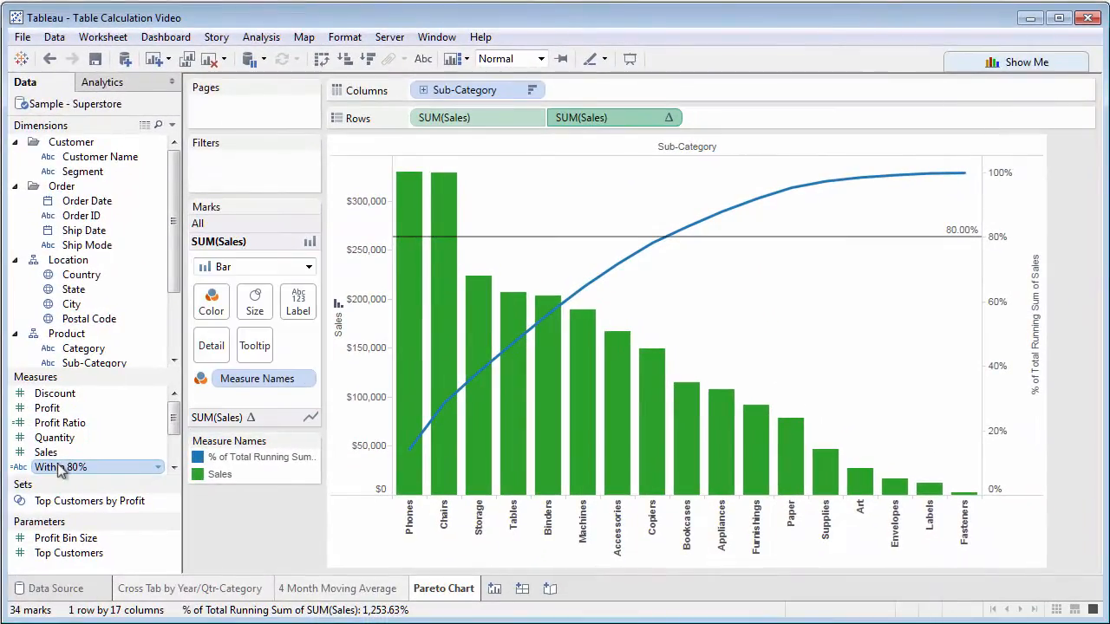